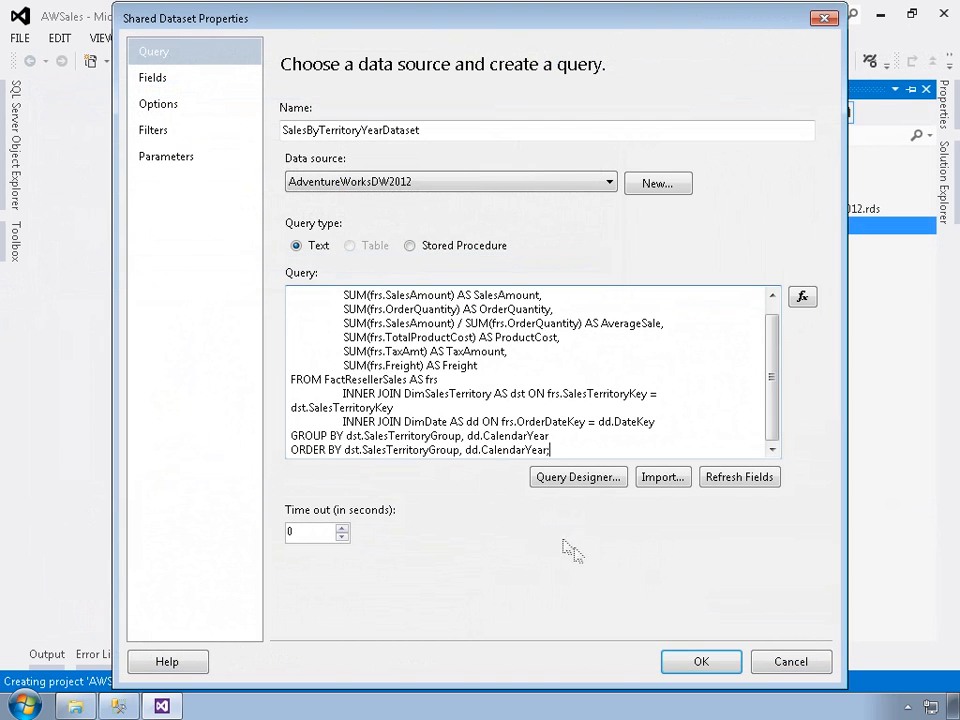
Confirm the Shared Dataset Properties dialog, adding SalesByTerritoryYearDataset to the AWSales Shared Datasets folder
{"action": "left_click", "coordinate": [700, 660]}
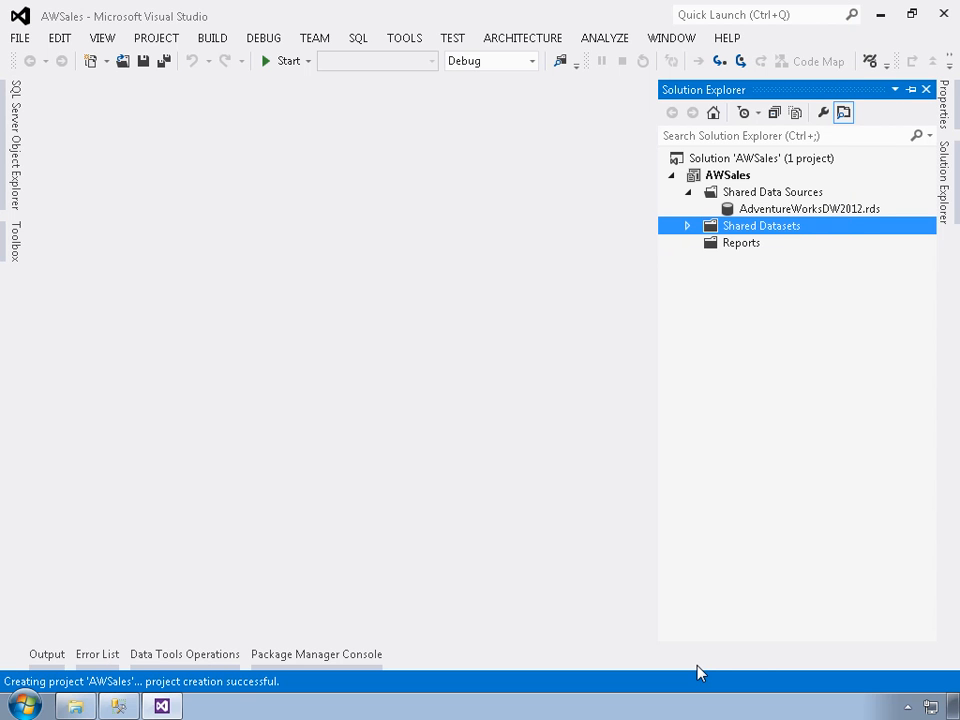